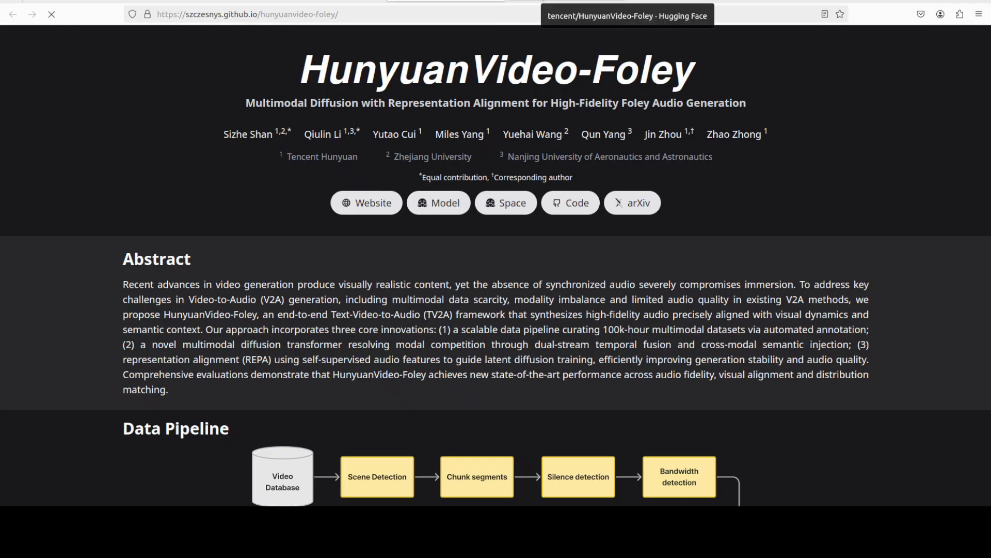
Open the tencent/HunyuanVideo-Foley model card on Hugging Face and scroll through it
left_click(437, 203)
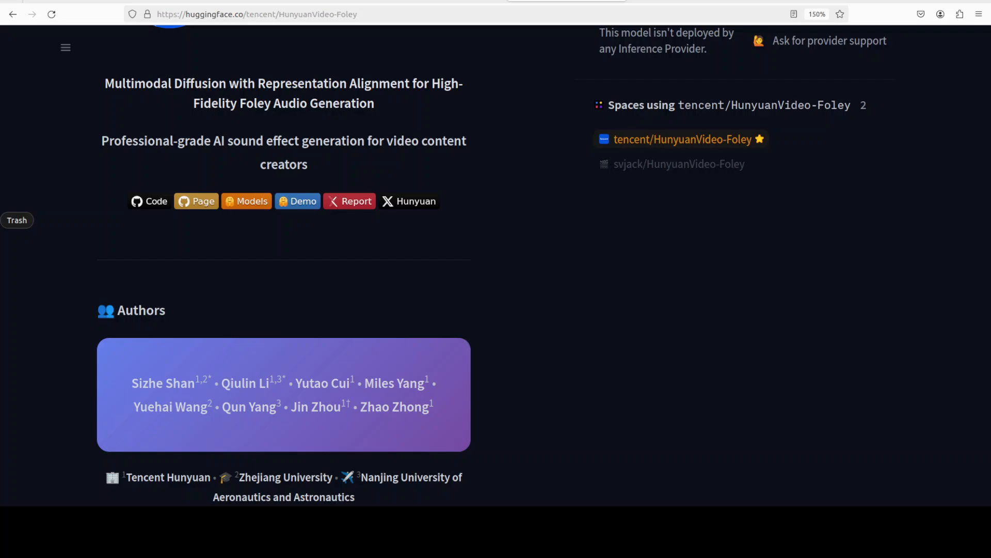
mouse_move(478, 251)
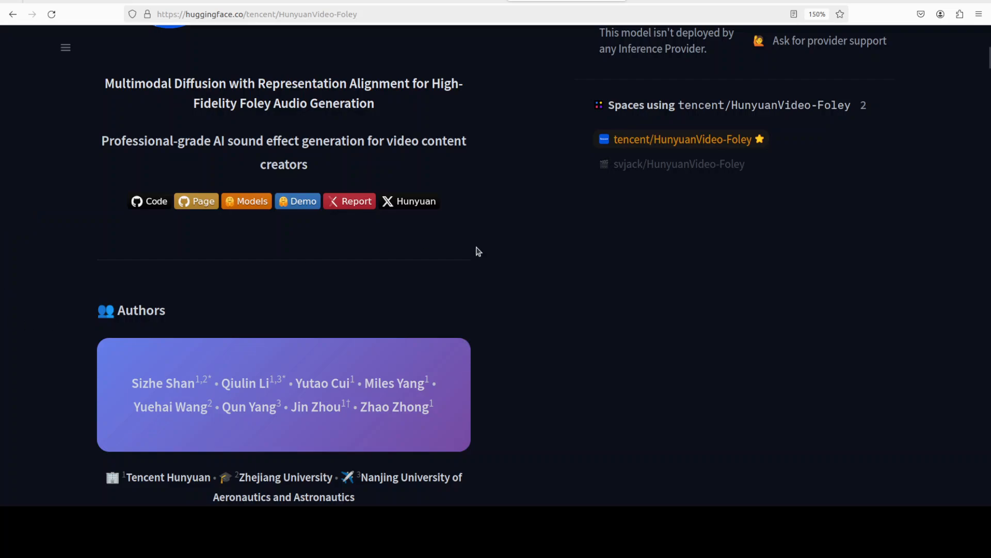
scroll("up", 3)
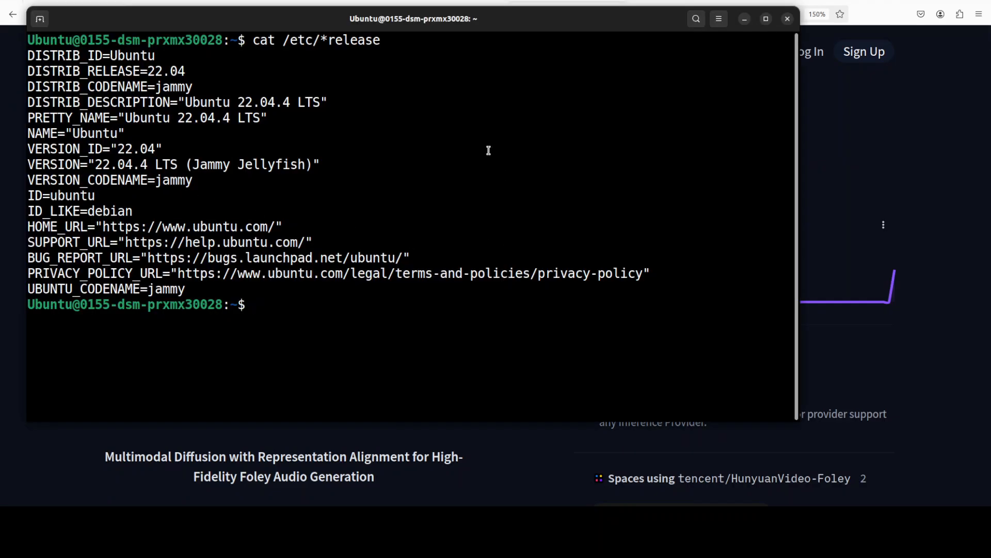
Run nvidia-smi to confirm one NVIDIA H100 with about 80 GB of memory
type("nvidia-smi")
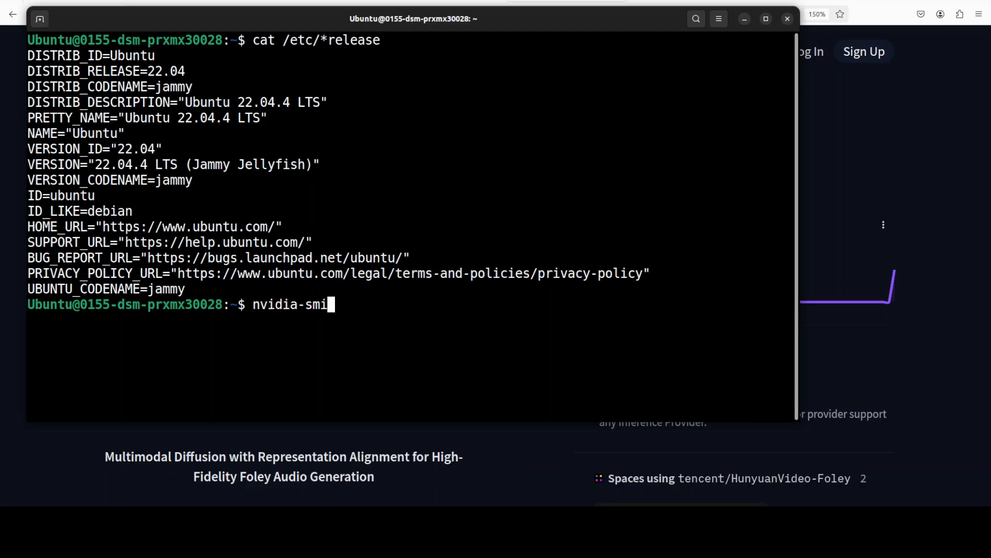
key("Return")
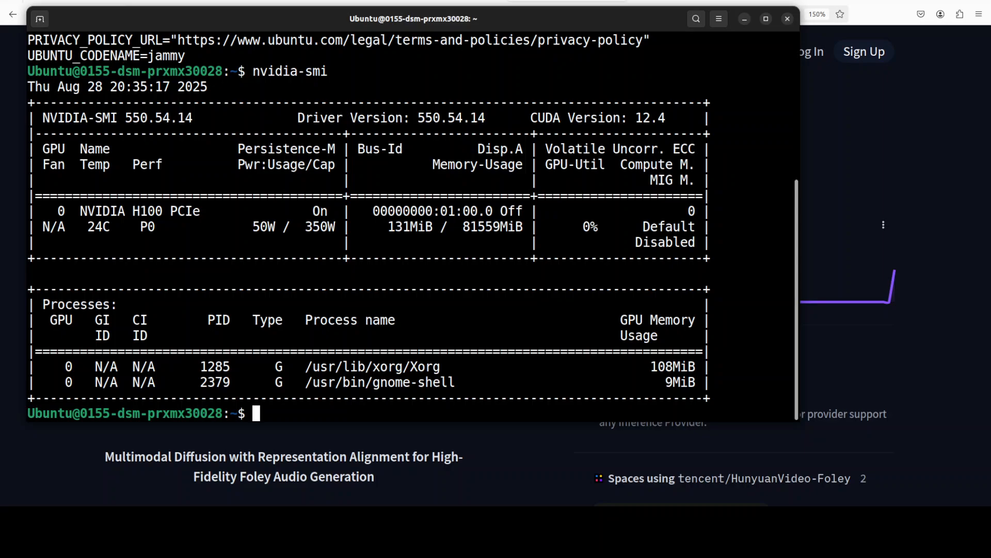
right_click(395, 201)
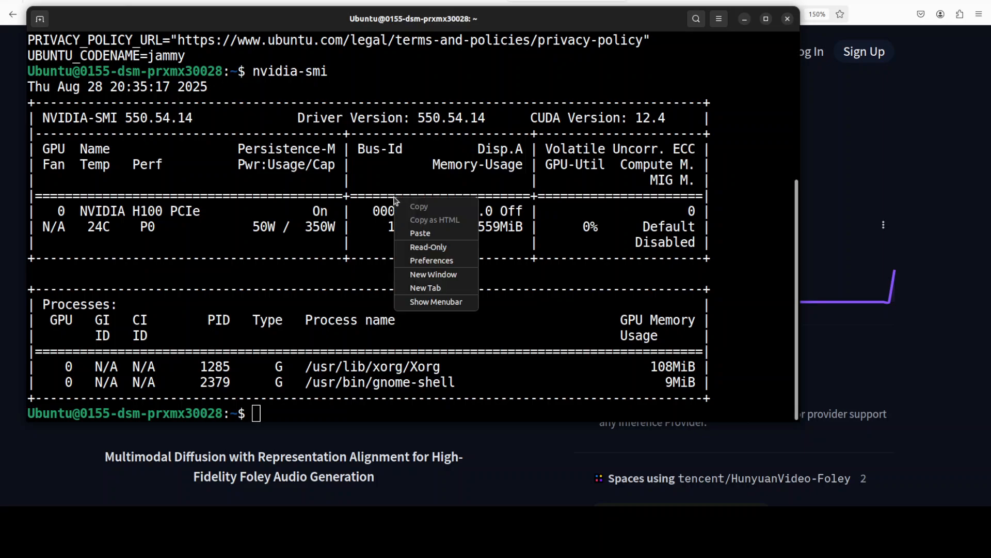
Paste and run the conda command creating and activating the Python 3.11 'ai' environment
left_click(419, 233)
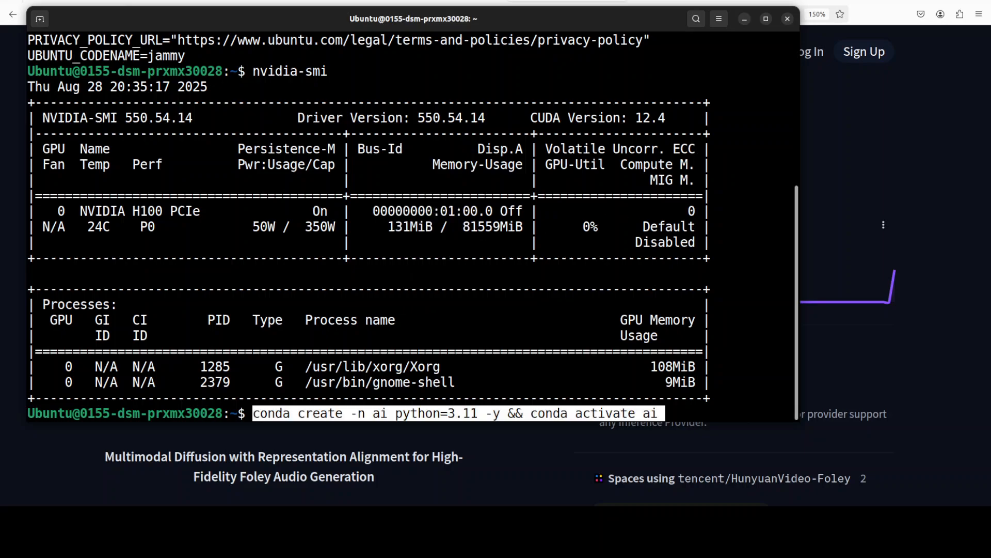
key("Return")
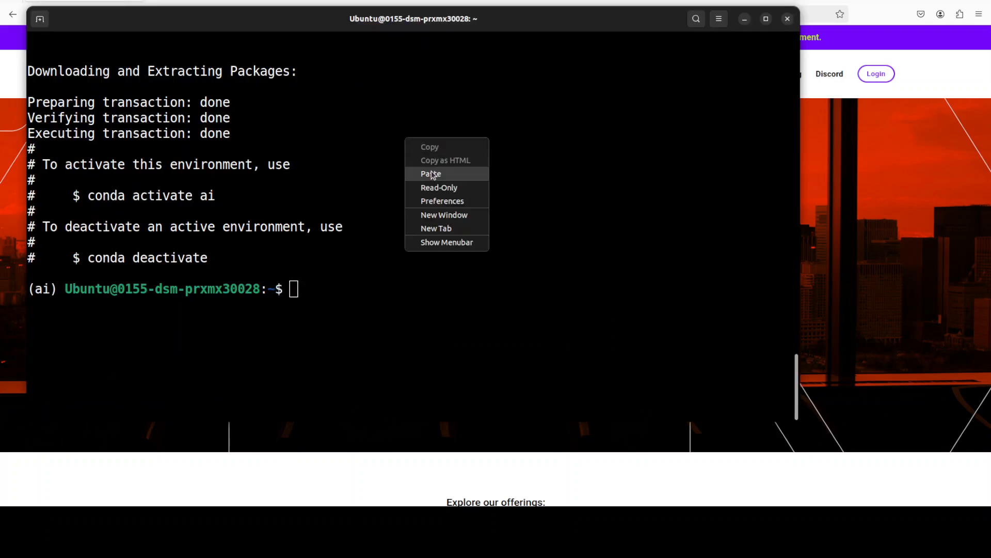
Clone HunyuanVideo-Foley, cd into it, and type pip install -r requirements.txt
left_click(430, 174)
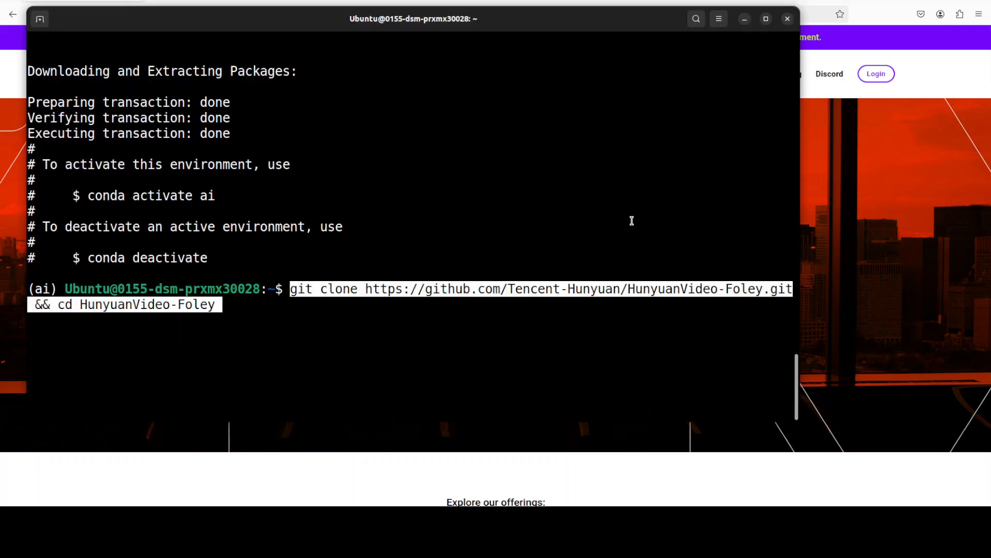
key("Return")
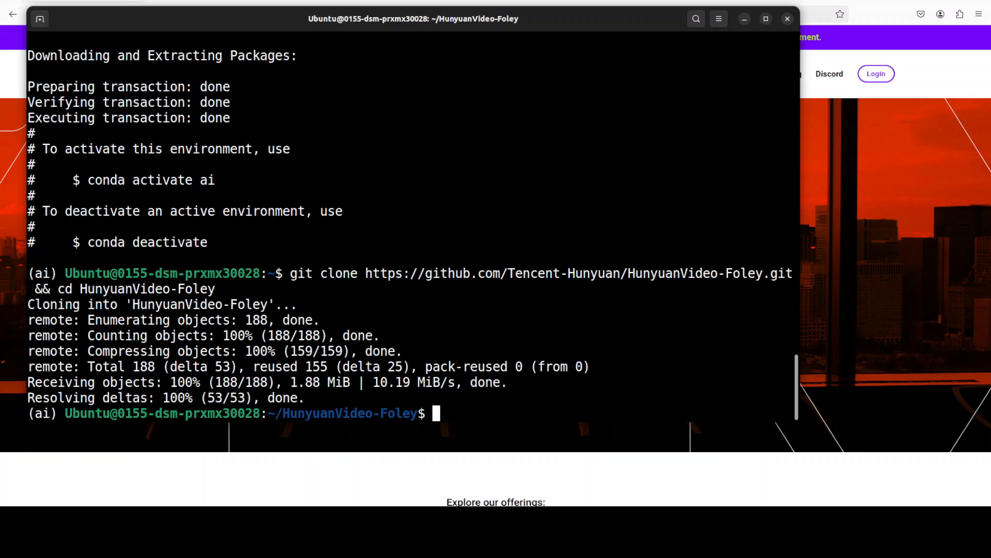
type("pip install -r requirements.txt")
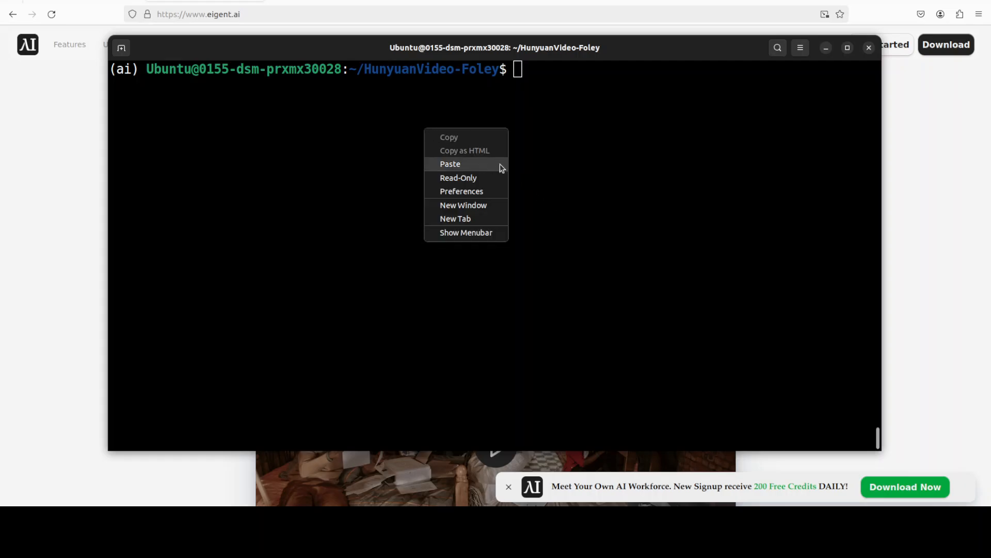
Log in via huggingface-cli with a pasted read token, then clear the screen
left_click(450, 164)
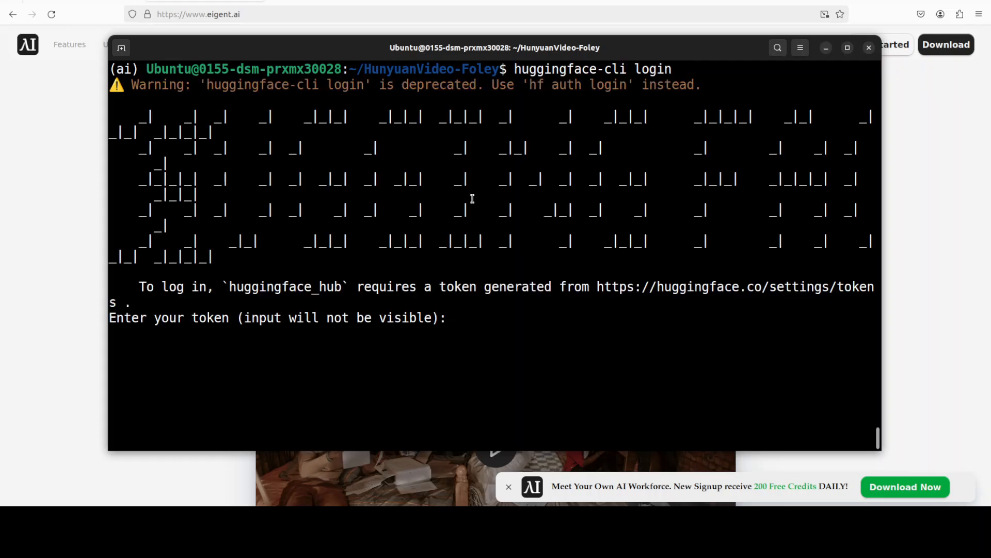
mouse_move(479, 173)
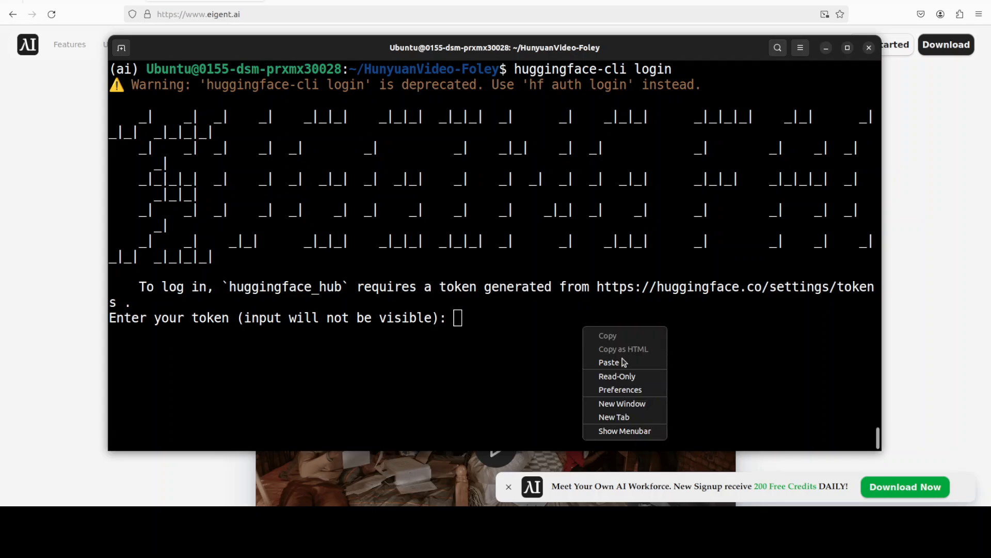
left_click(608, 361)
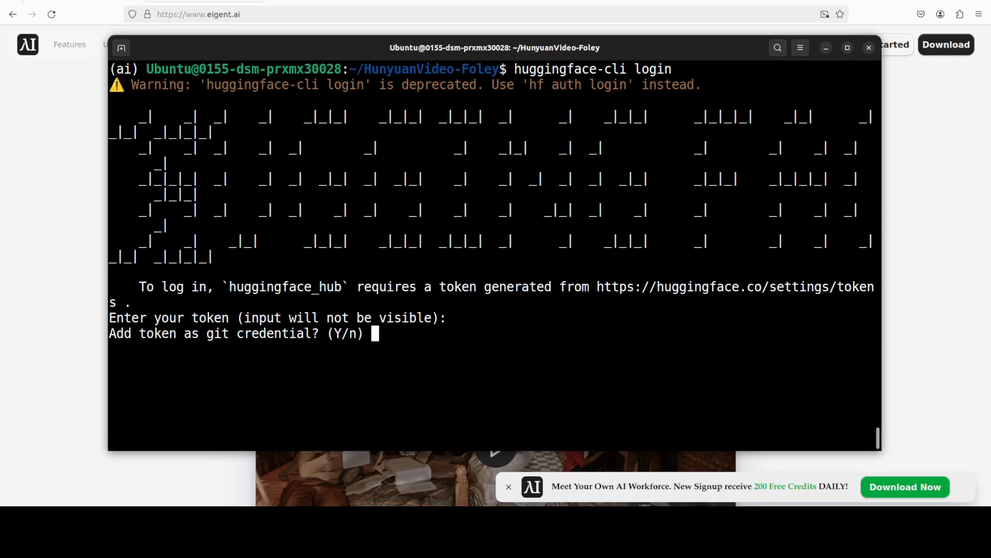
key("Return")
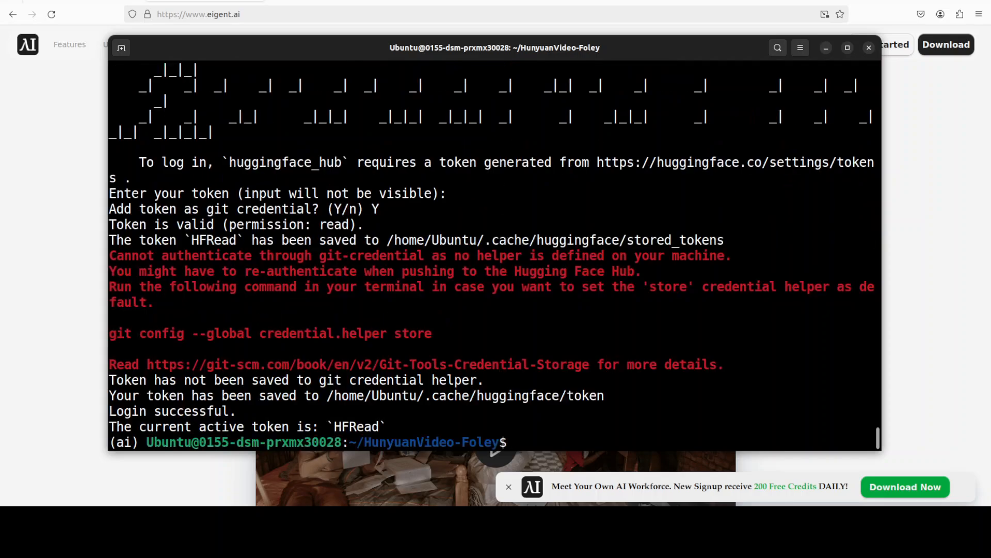
type("clear")
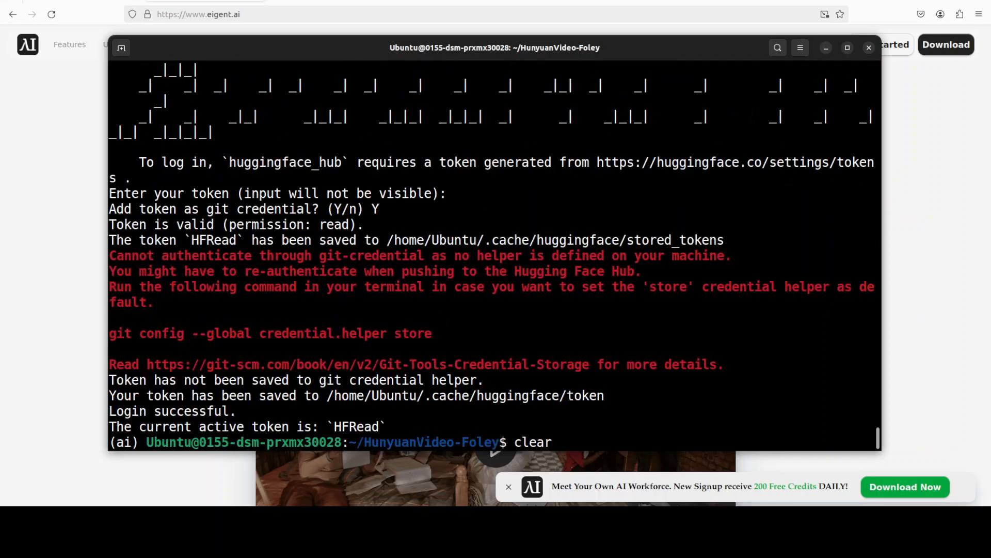
key("Return")
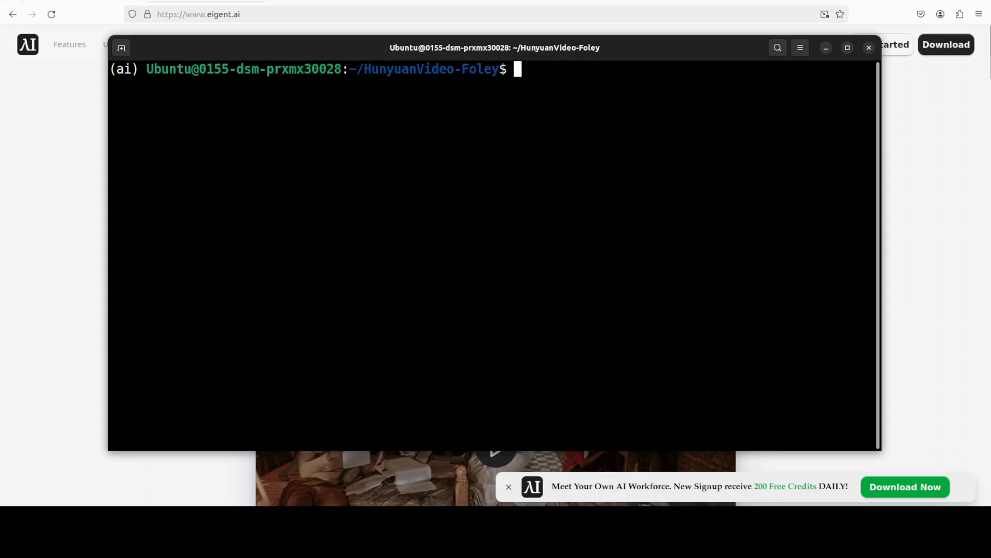
Download the tencent/HunyuanVideo-Foley weights into the local checkpoints folder
type("huggingface-cli download --resume-download tencent/HunyuanVideo-Foley --local-dir checkpoints --local-dir-use-symlinks False")
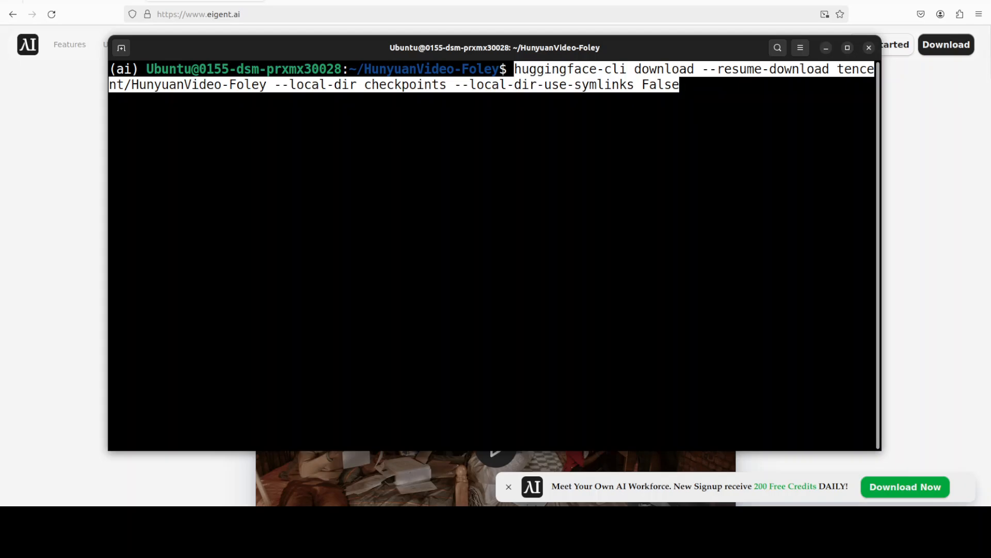
key("Return")
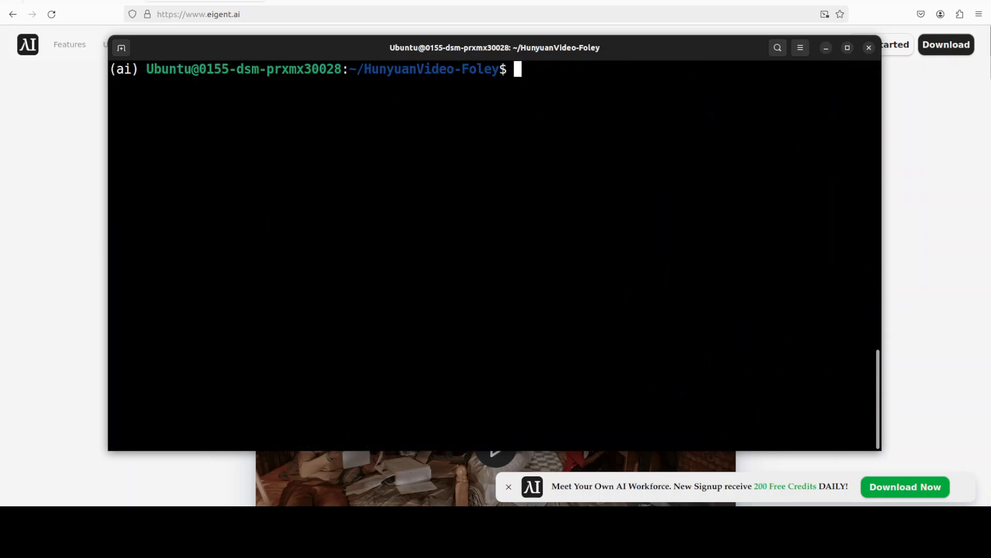
Run infer.py on kangaroovideo.mp4 with the boxing-ring prompt, saving to 'output'
type("python3 infer.py --model_path checkpoints --config_path ./configs/hunyuanvideo-foley-xxl.yaml --single_video /home/Ubuntu/data/kangaroovideo.mp4 --single_prompt \"2 kangaroos fighting in boxing ring\" --output_dir output")
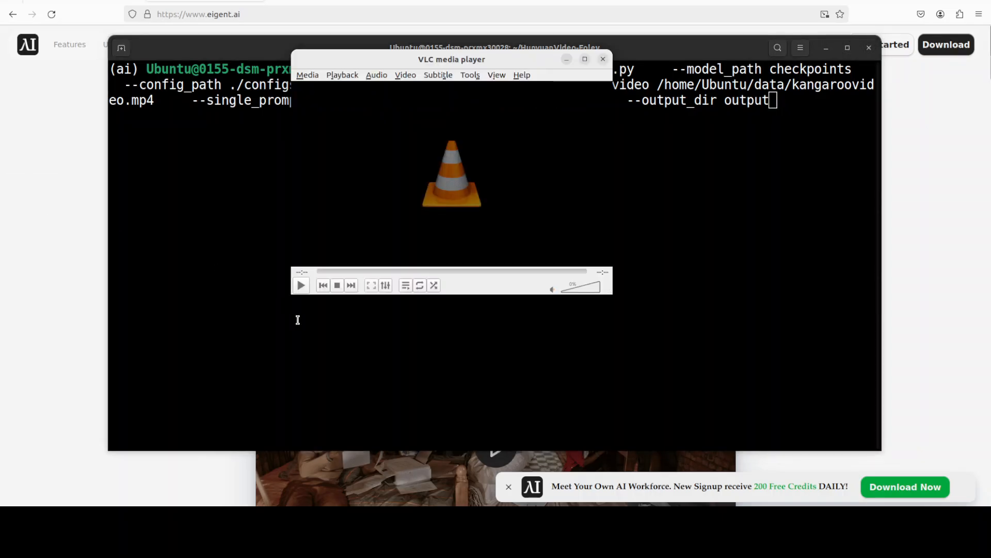
left_click(301, 284)
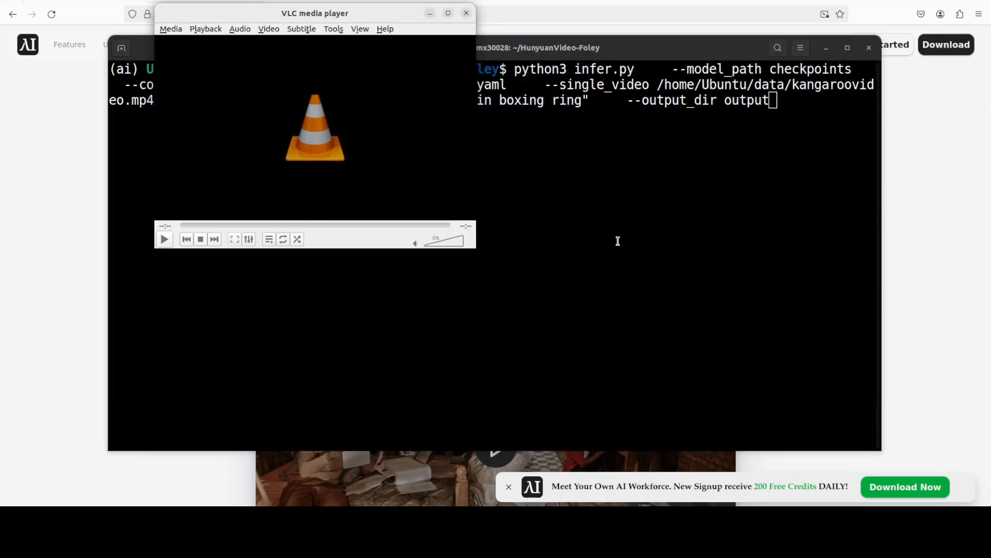
left_click(465, 13)
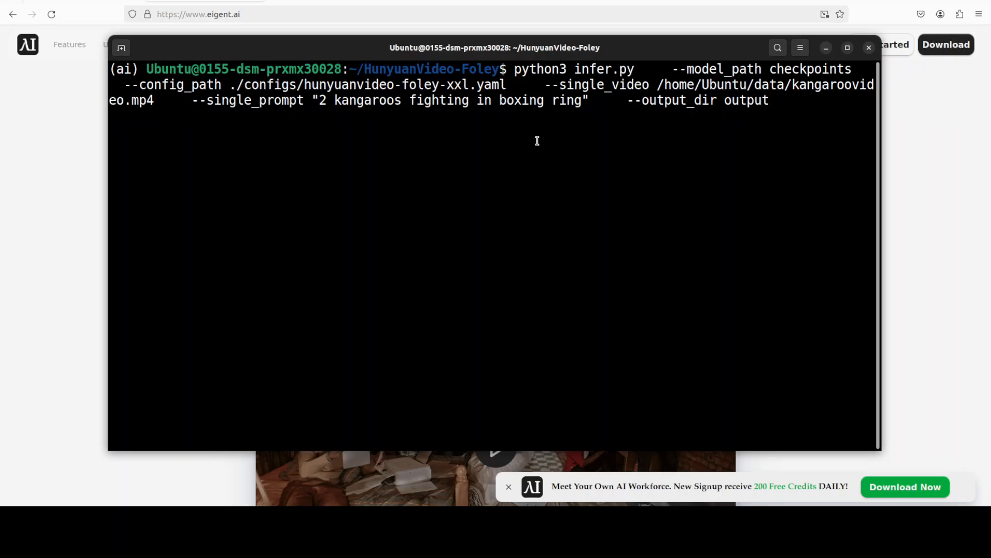
mouse_move(715, 113)
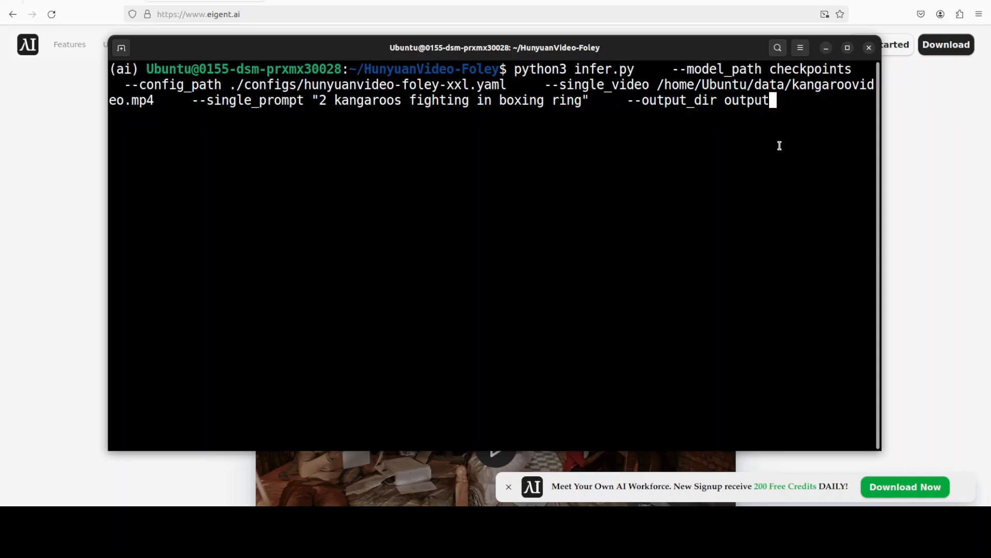
key("Return")
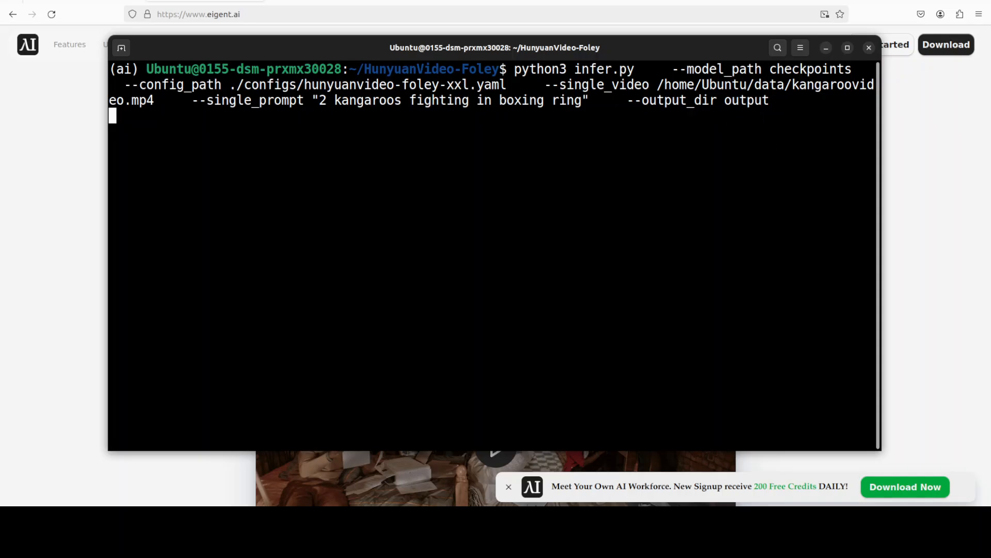
mouse_move(202, 169)
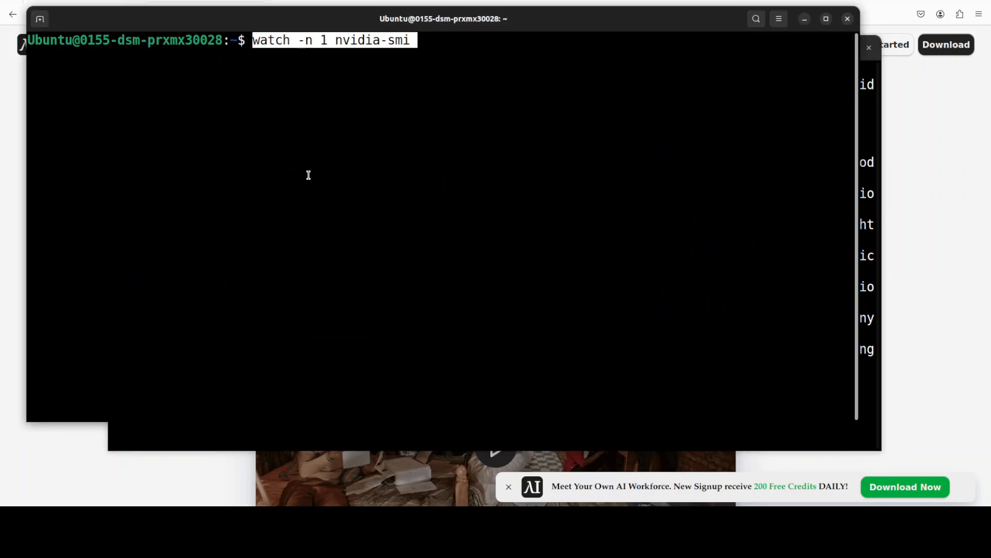
Run watch -n 1 nvidia-smi to monitor H100 usage during generation
key("Return")
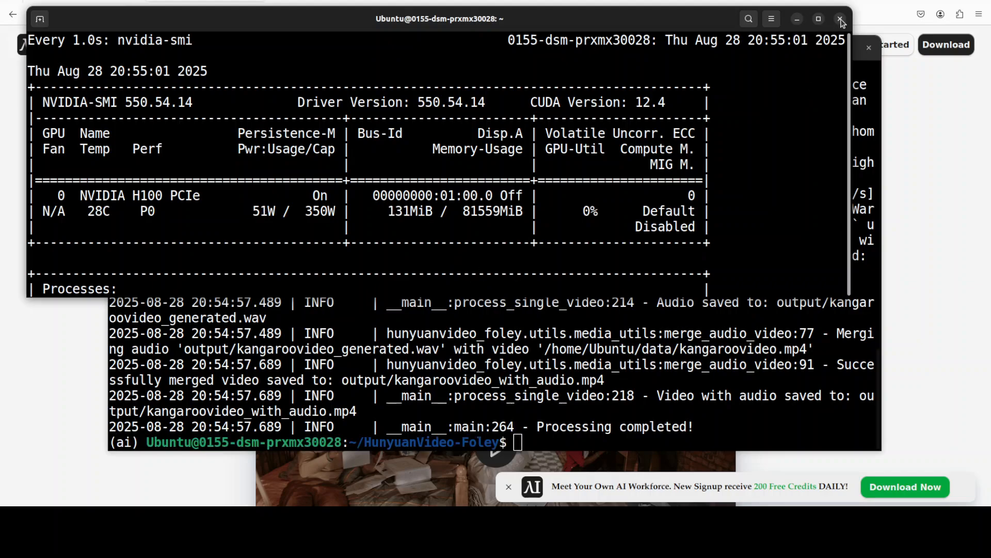
Close the nvidia-smi monitor window to reveal the finished generation log
left_click(842, 18)
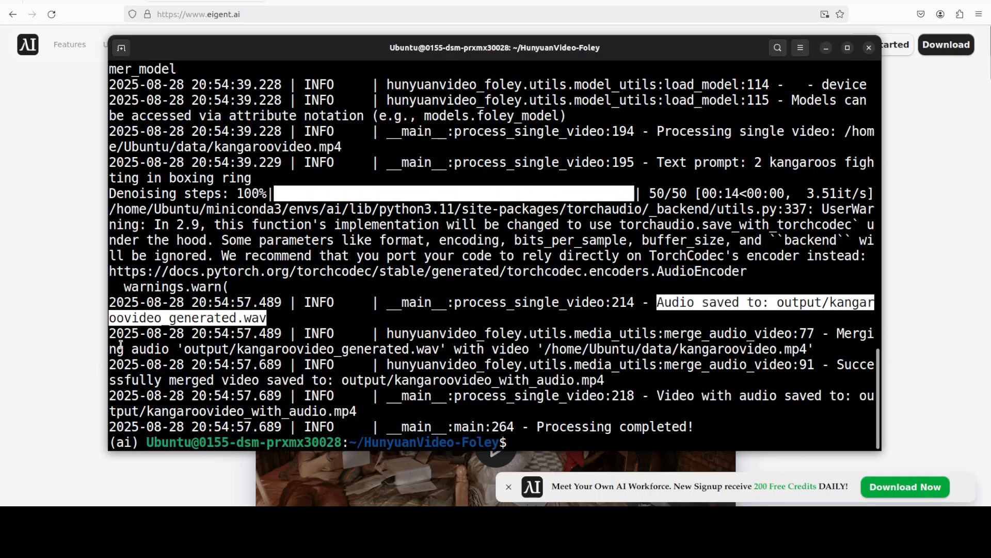
mouse_move(515, 442)
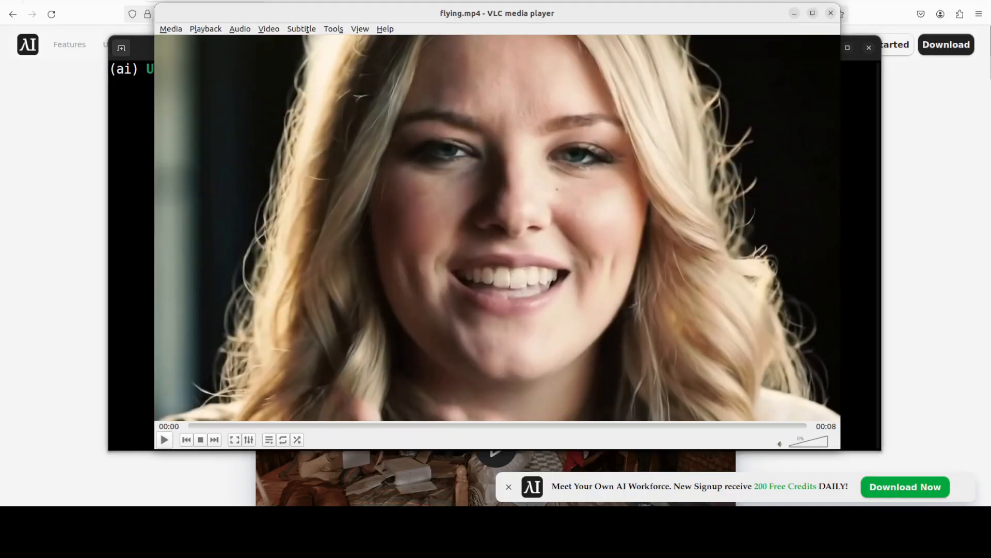
Play the silent flying.mp4 clip in VLC, then stop it
left_click(163, 440)
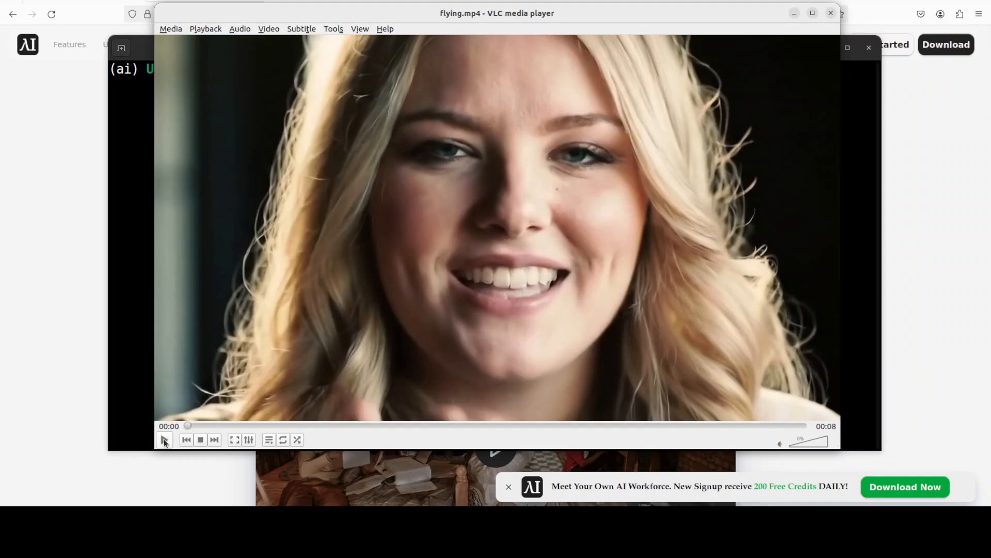
left_click(164, 439)
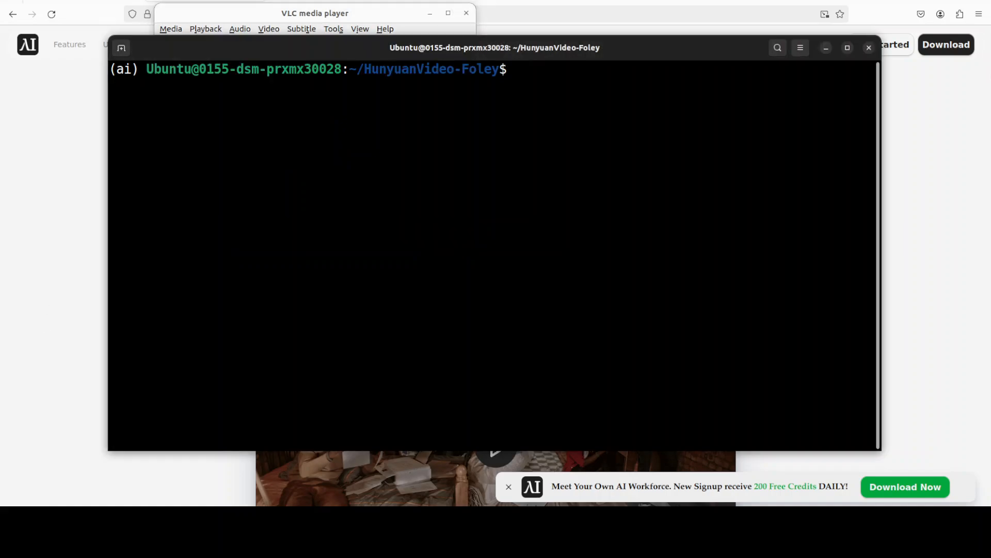
Paste and run the infer.py command for flying.mp4 with the flying-kiss-then-subscribe prompt
right_click(458, 180)
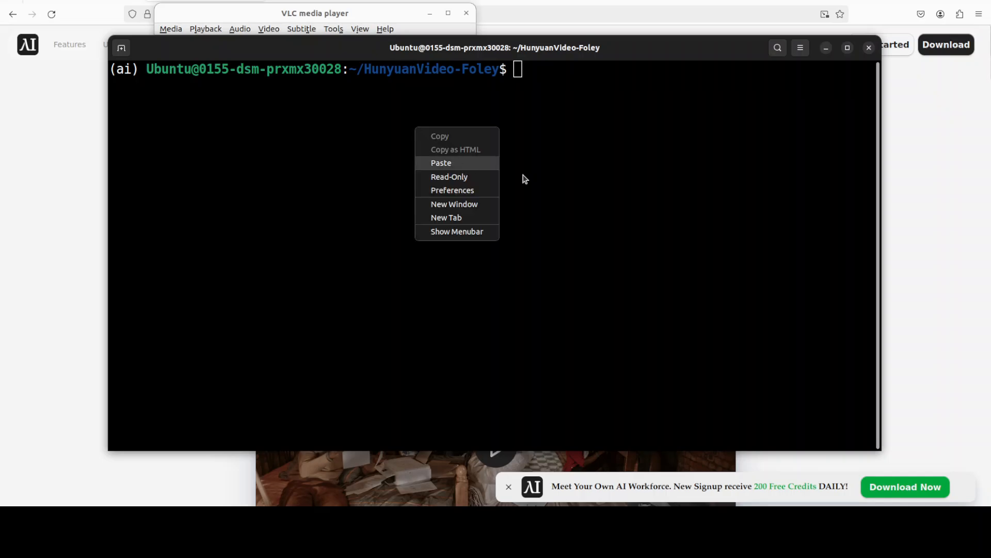
left_click(441, 163)
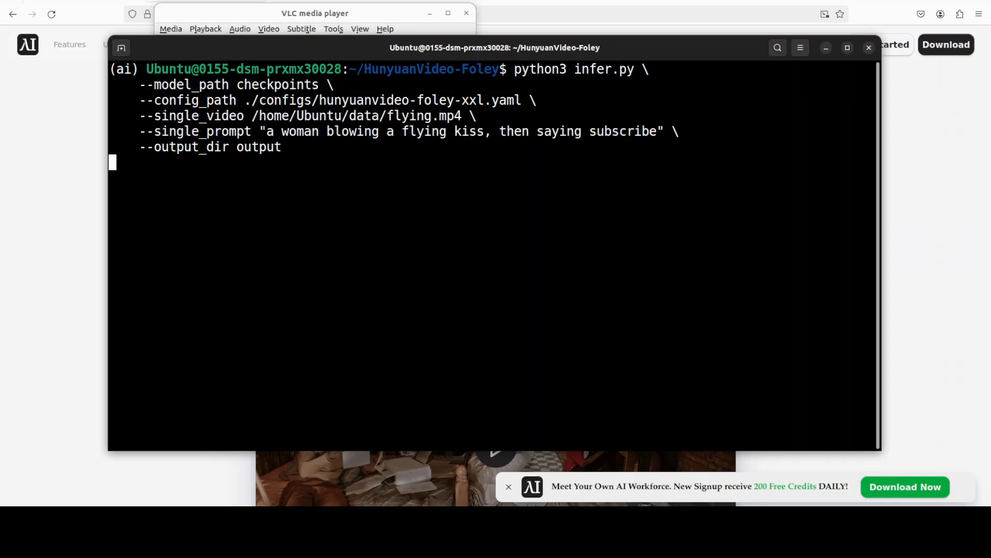
mouse_move(270, 139)
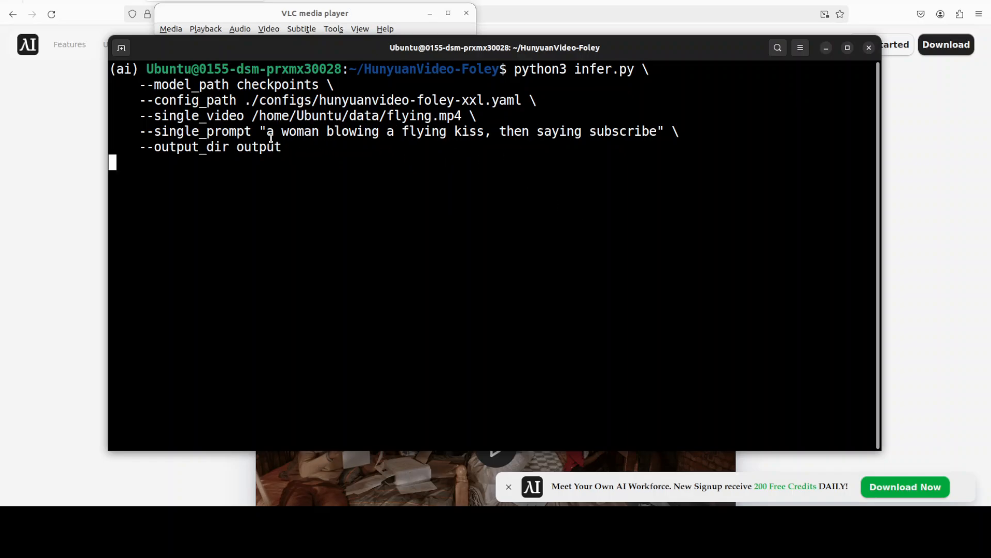
key("Return")
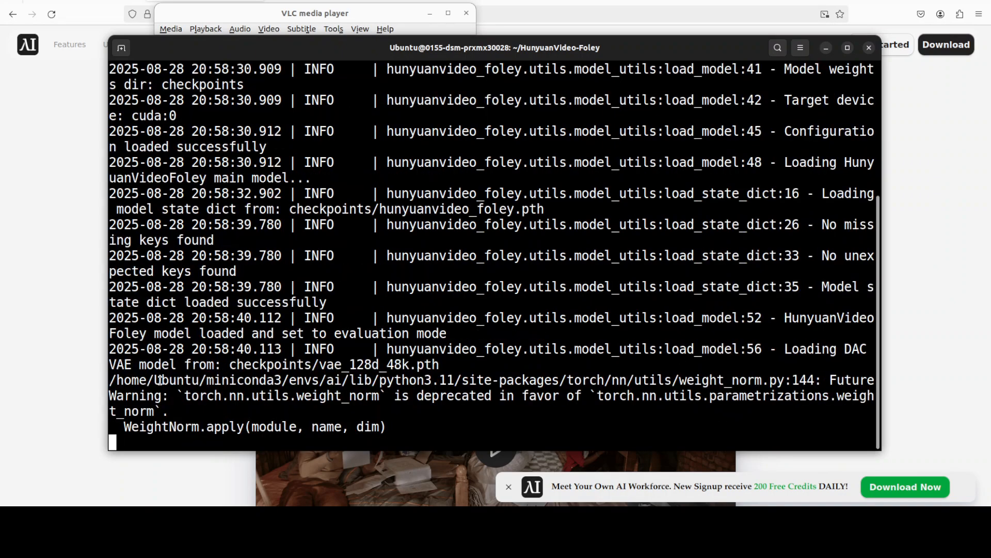
mouse_move(9, 487)
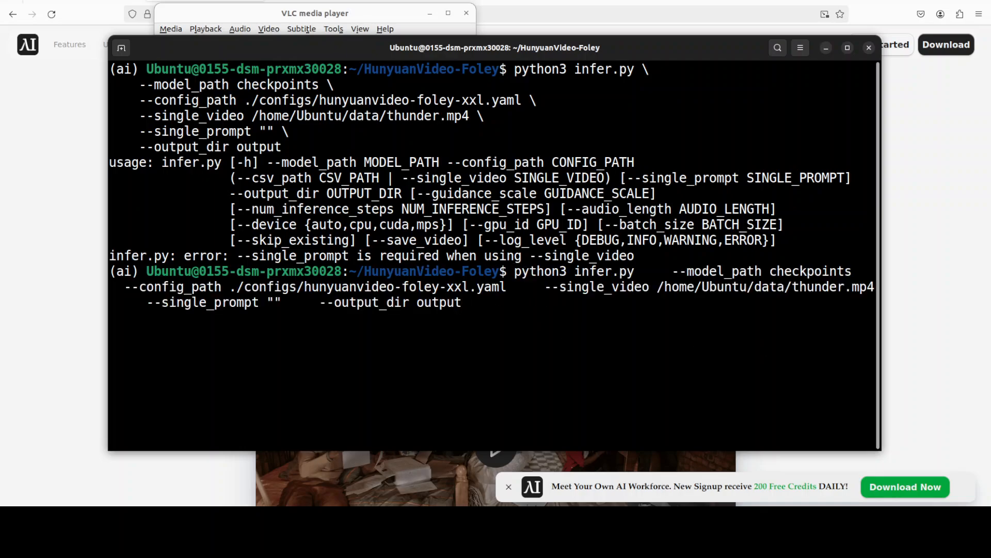
mouse_move(450, 302)
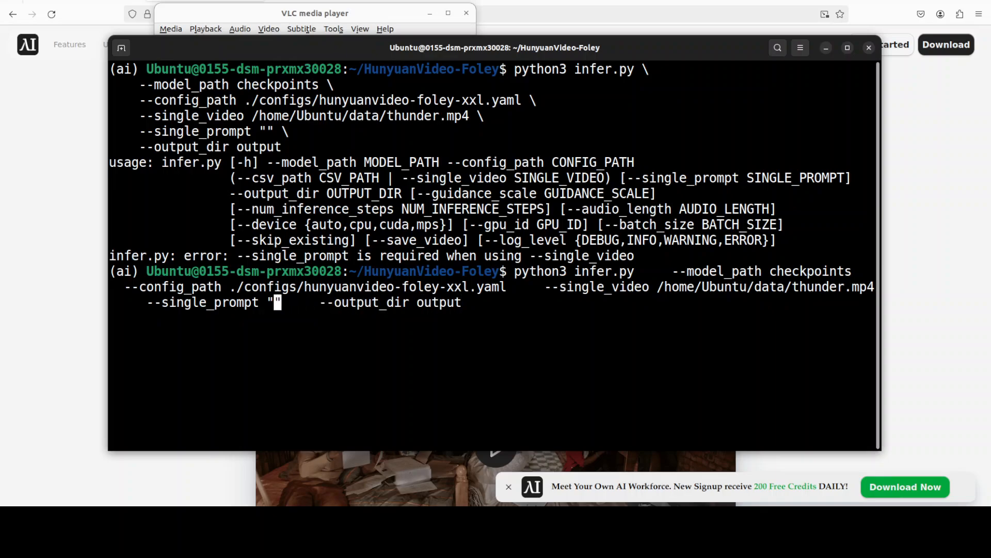
Fill the empty --single_prompt with 'a thunderstorm' and rerun the thunder.mp4 command
type("a")
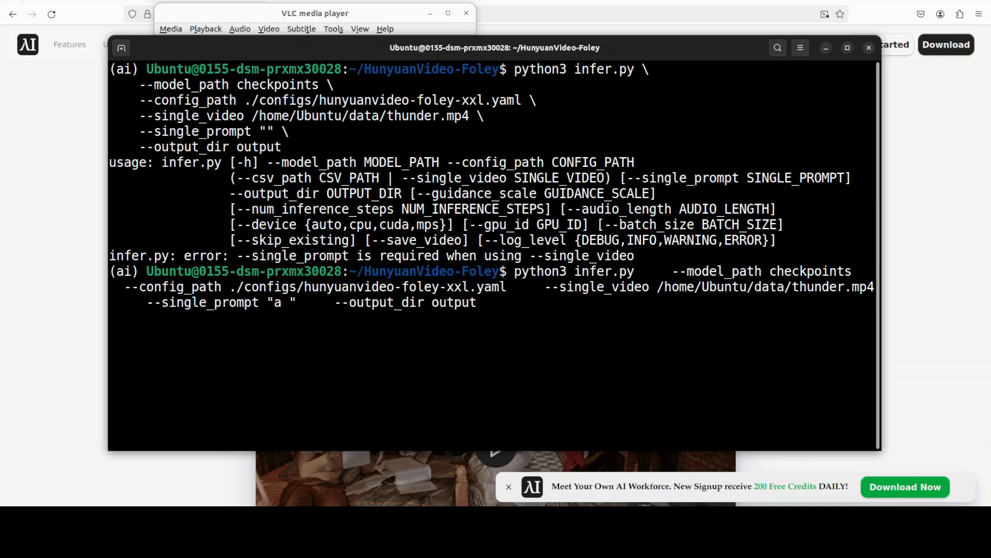
type("thund")
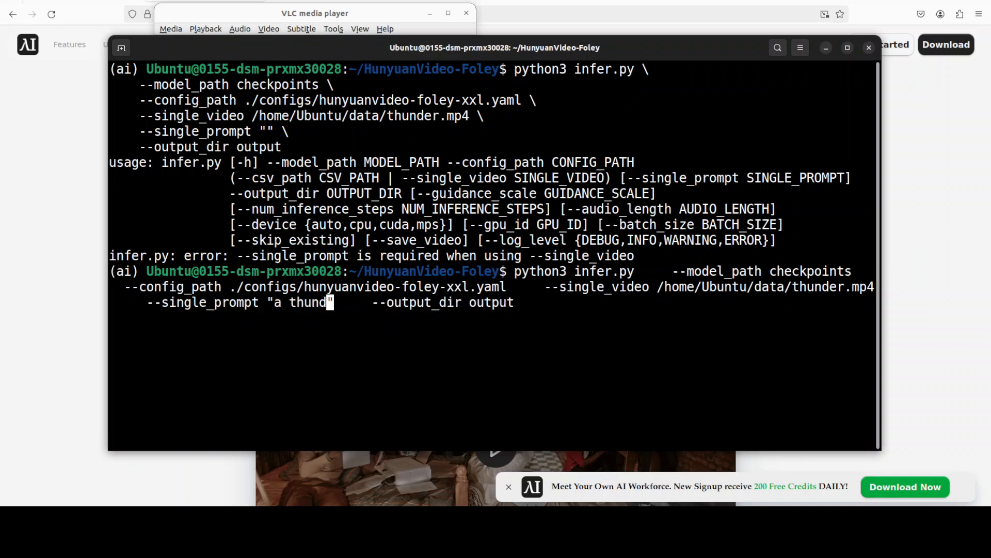
type("erstorm")
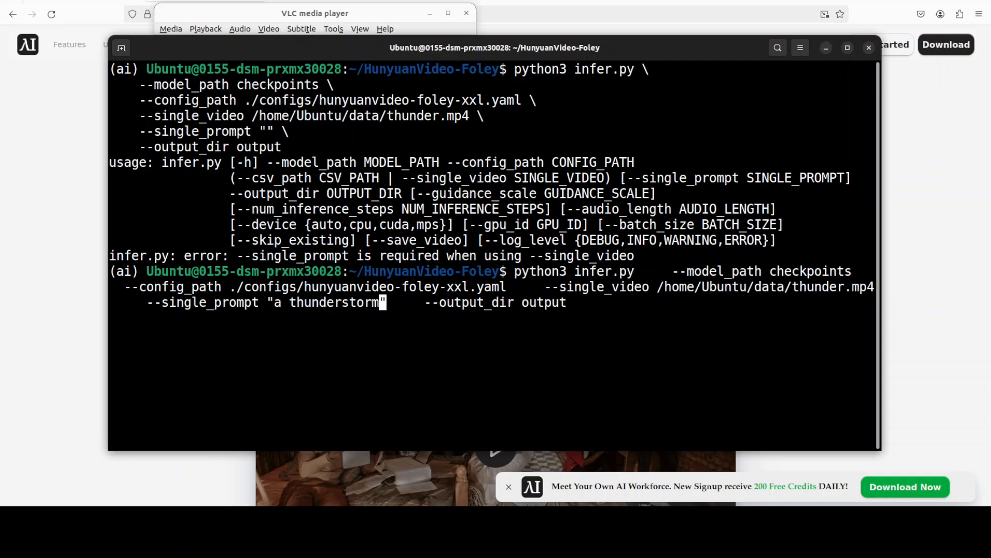
key("Return")
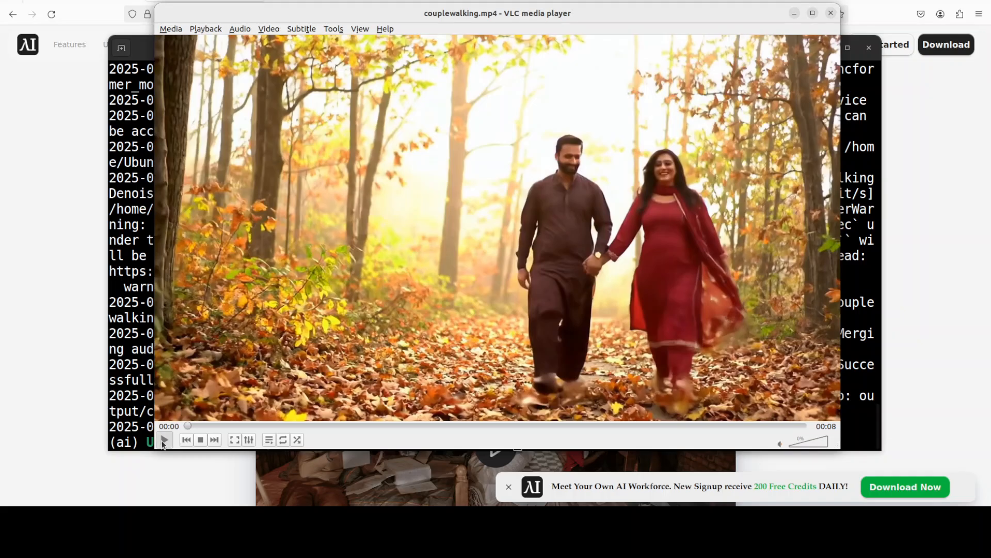
Start playback of couplewalking.mp4 in VLC
left_click(165, 439)
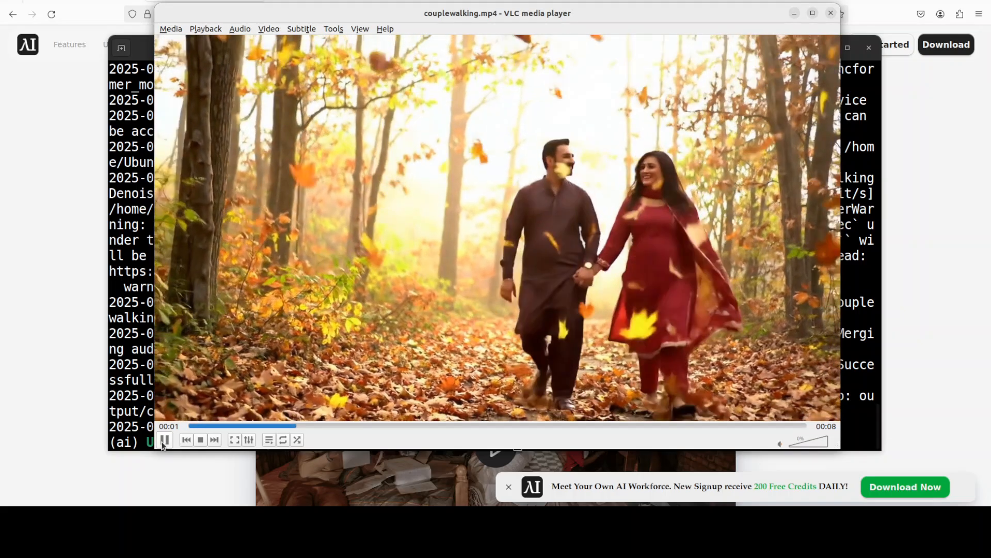
mouse_move(166, 439)
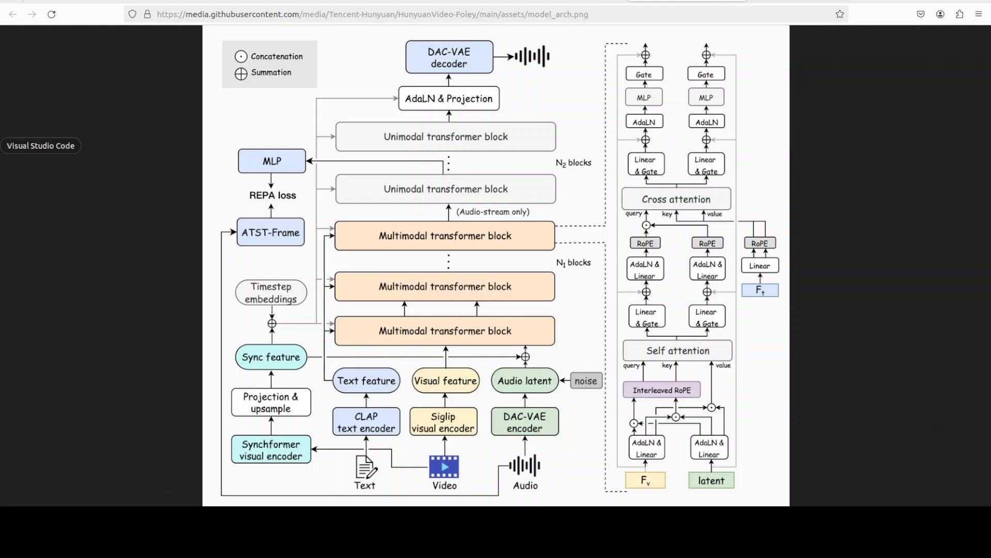
mouse_move(245, 259)
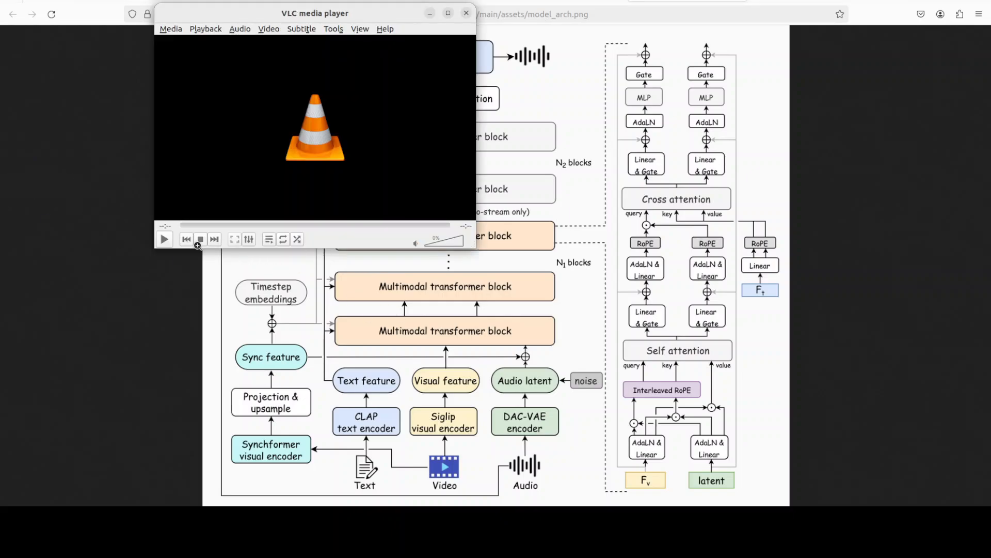
Click in the VLC player window over the architecture diagram
left_click(164, 239)
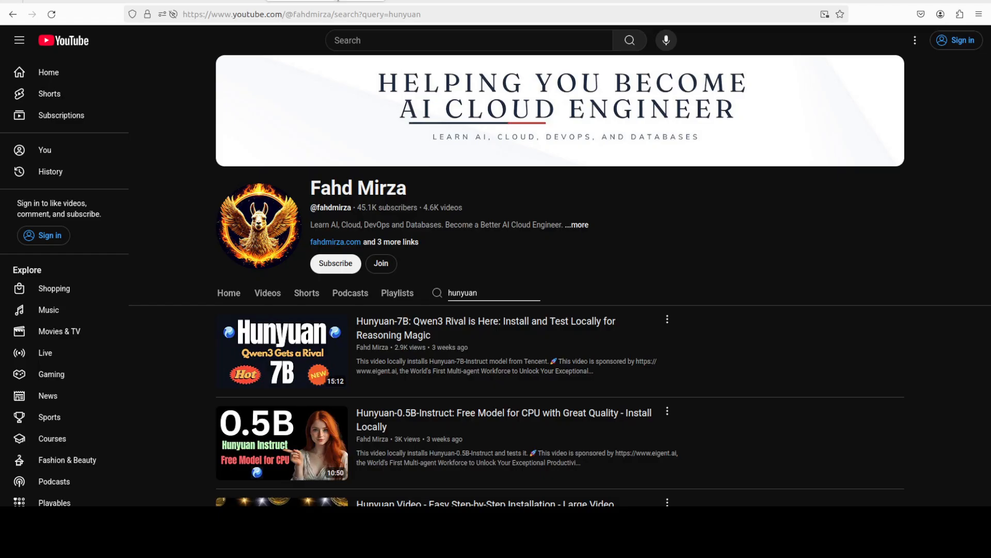
mouse_move(718, 220)
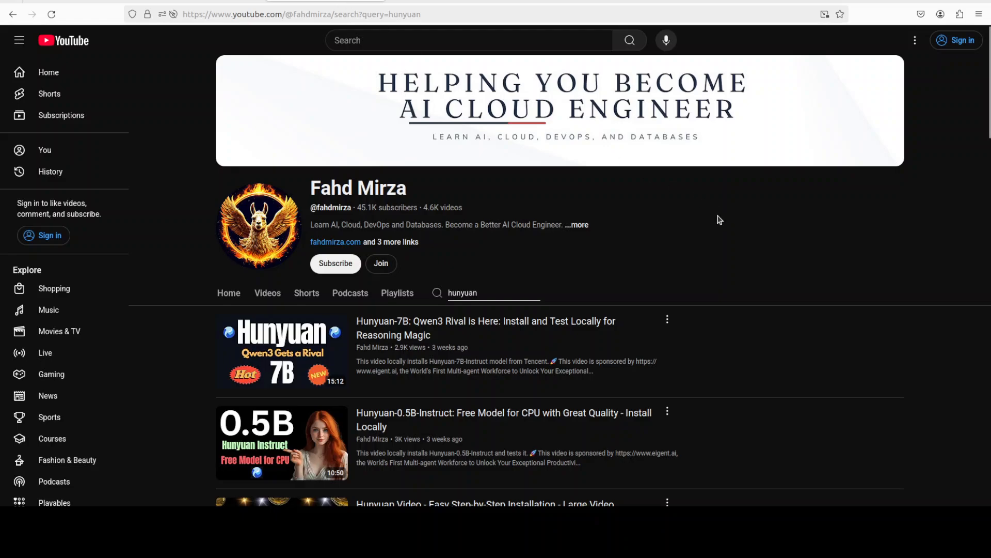
mouse_move(715, 228)
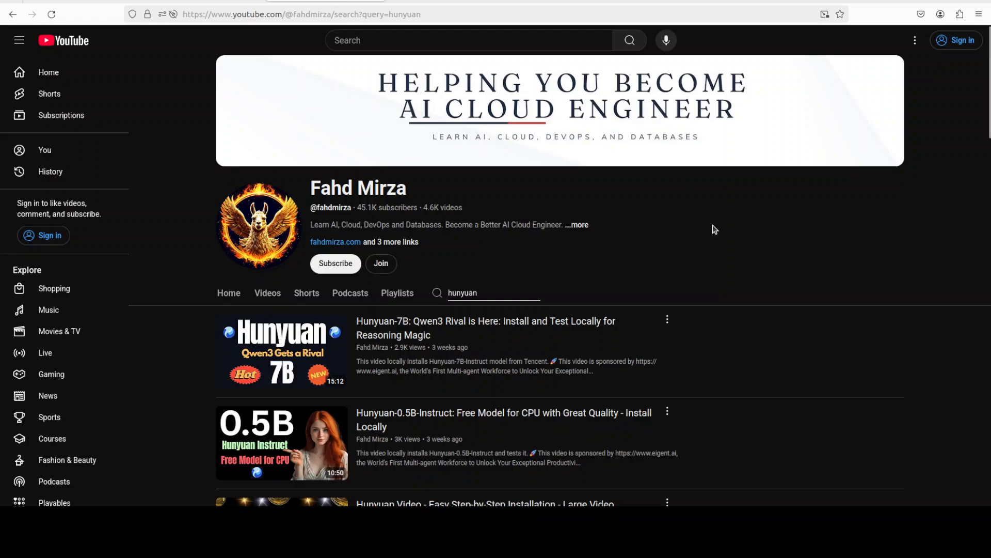